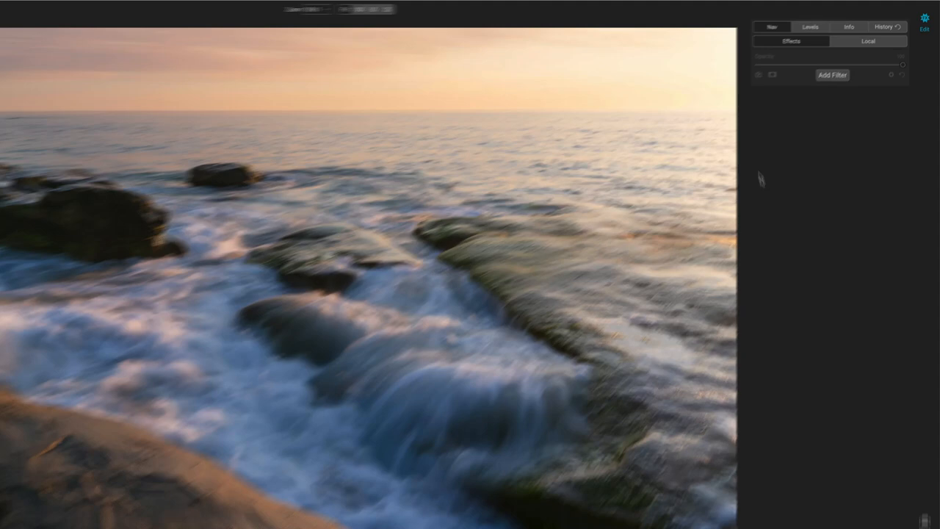
- Add a Tone Enhancer filter to the seascape photo and expand its Curves section
left_click(832, 75)
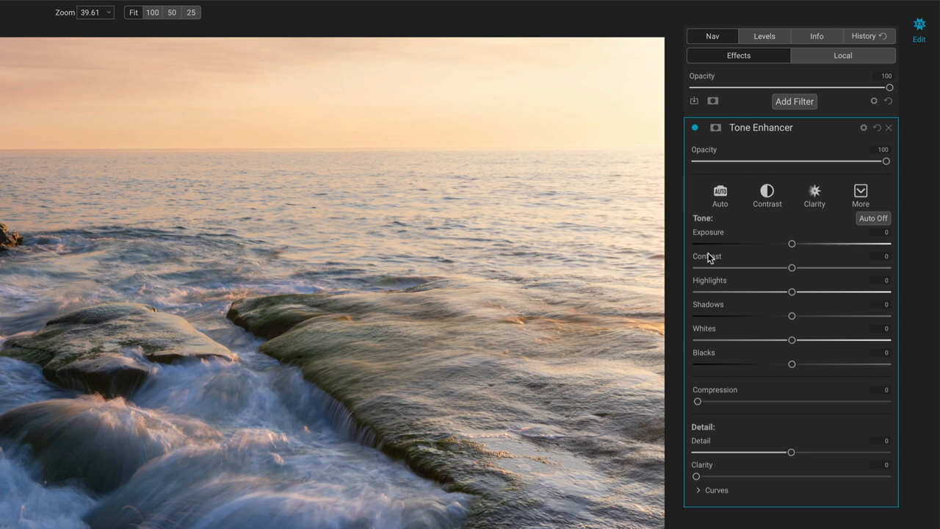
left_click(698, 490)
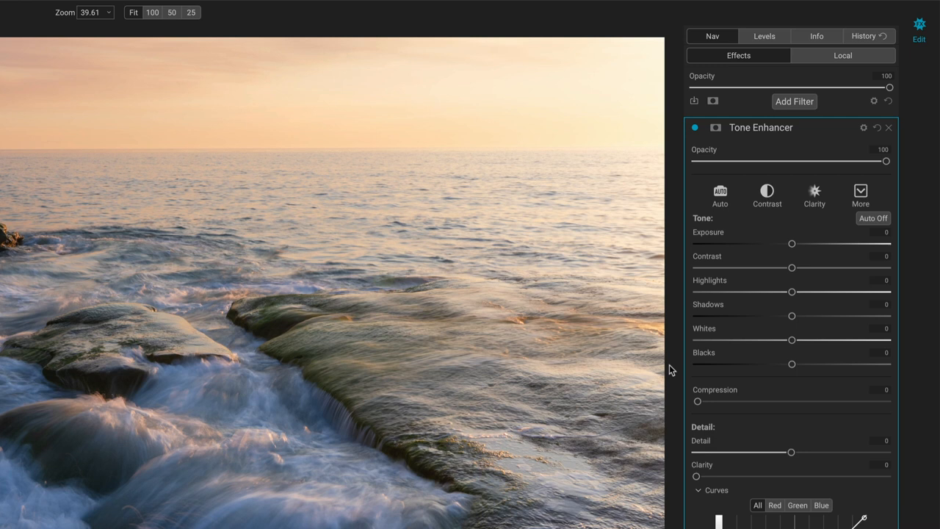
mouse_move(676, 366)
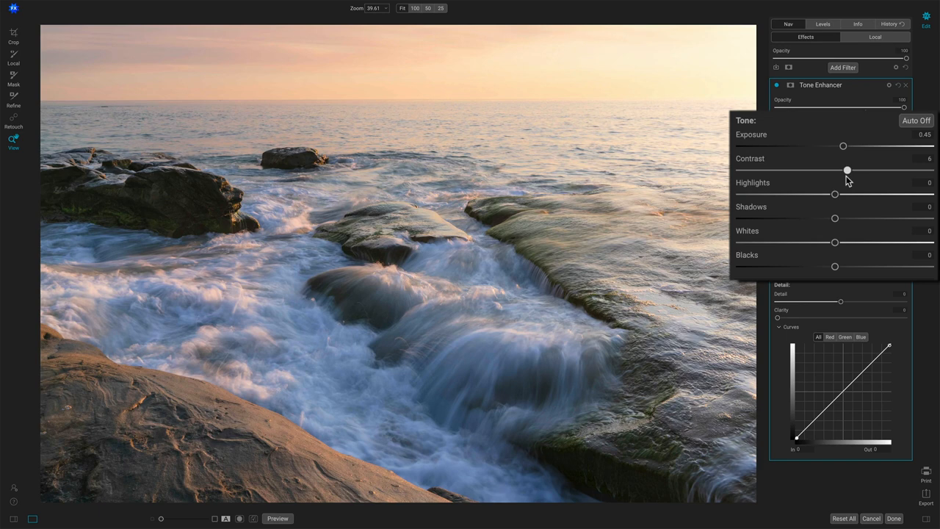
- Preview extra contrast on the seascape with the Tone Enhancer Contrast slider
left_click_drag(833, 194, 860, 194)
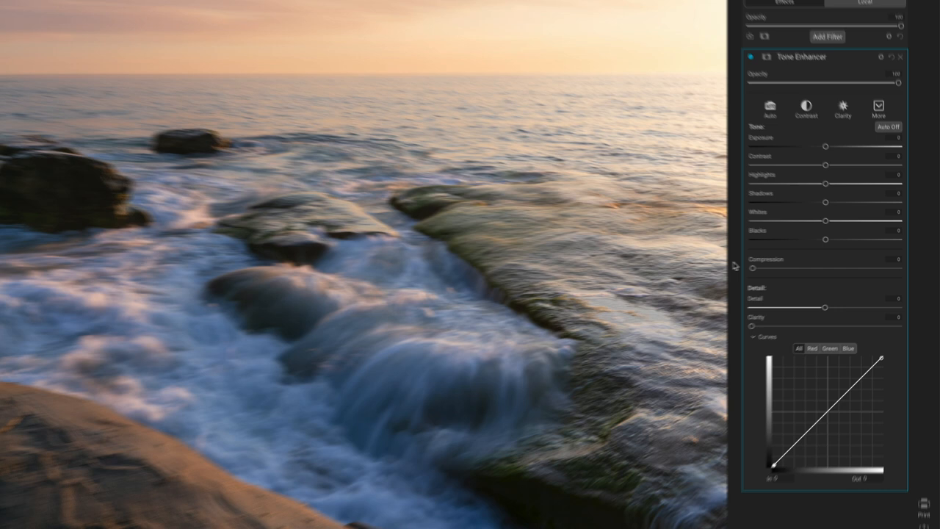
- Preview Compression at about 13 and then 70, returning it to 0 each time
left_click_drag(767, 268, 784, 269)
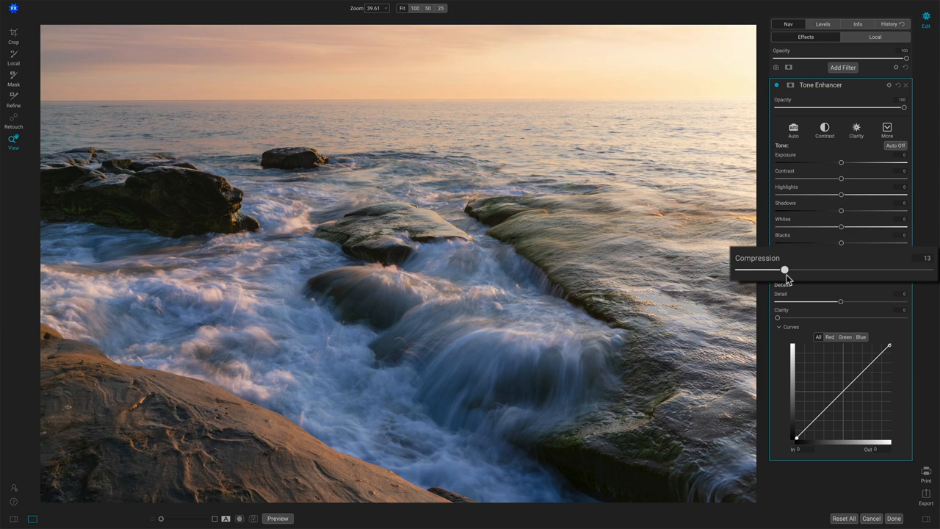
left_click_drag(783, 269, 738, 273)
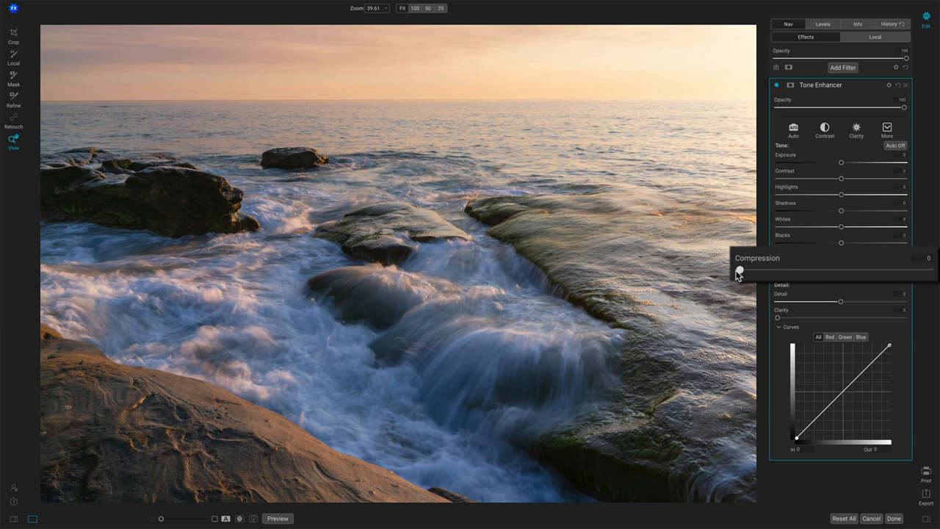
left_click_drag(740, 269, 873, 270)
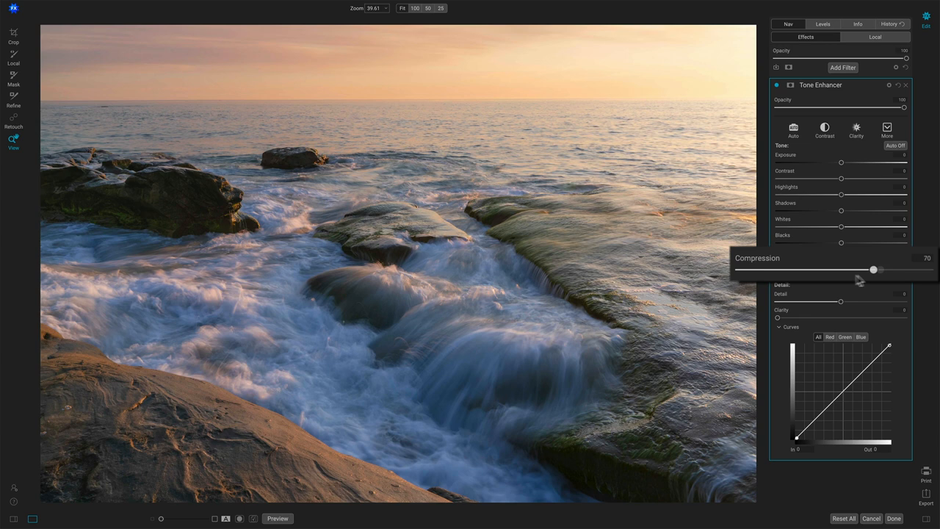
left_click_drag(872, 270, 814, 268)
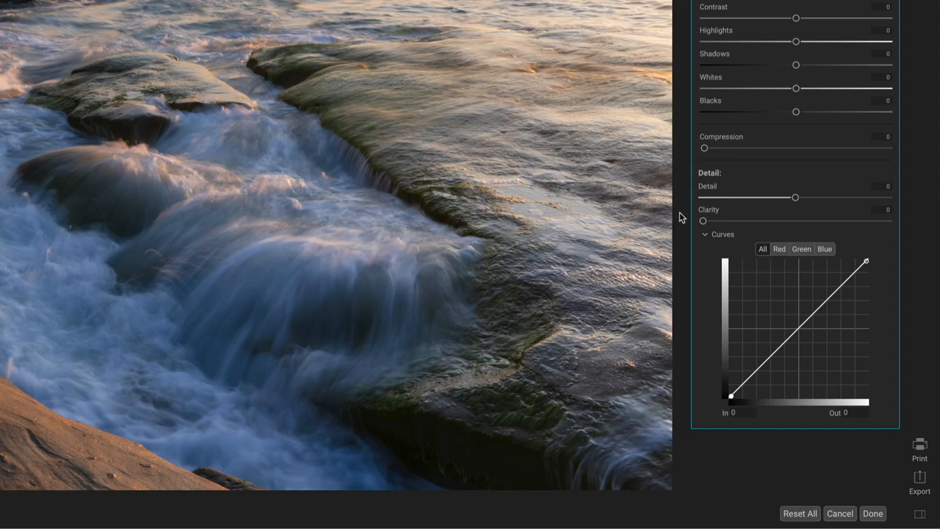
- Preview Detail at 26 and 40 on the rocks and water, then bring it back to 0
left_click_drag(795, 197, 867, 231)
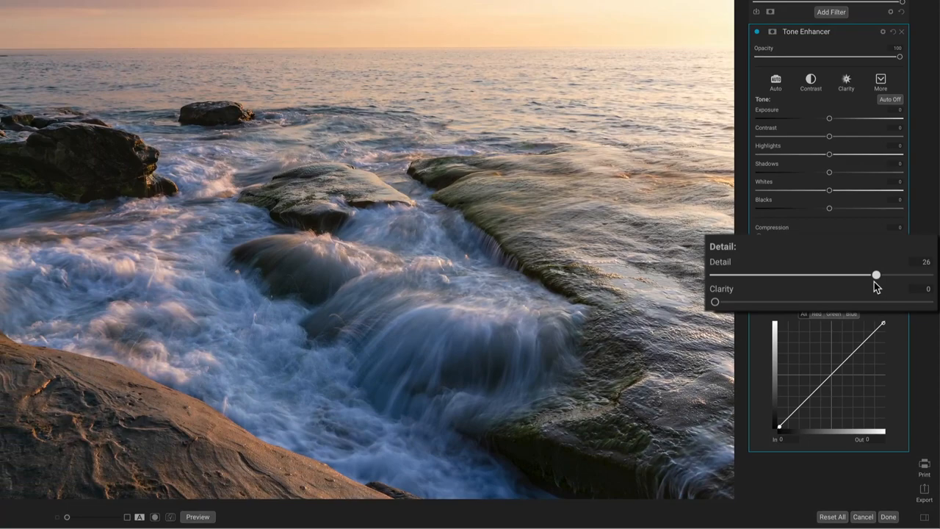
left_click_drag(875, 275, 897, 303)
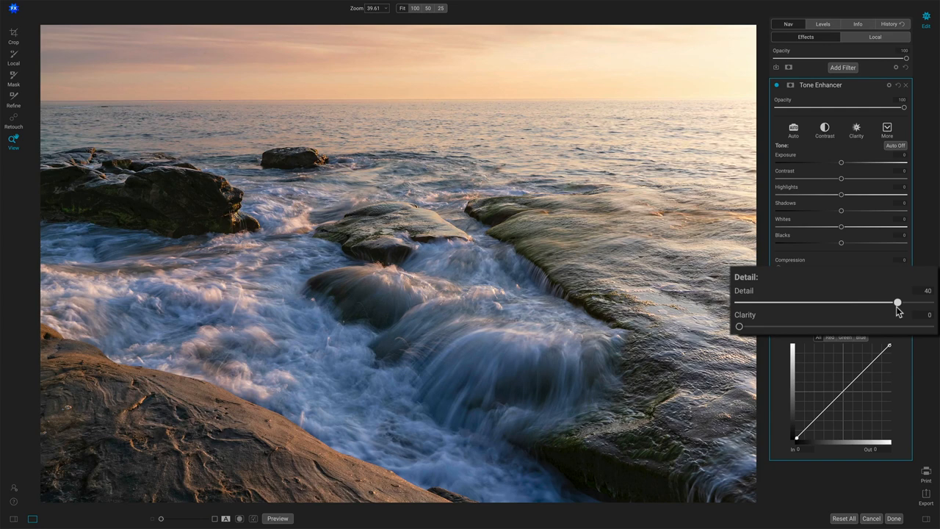
left_click_drag(897, 302, 851, 301)
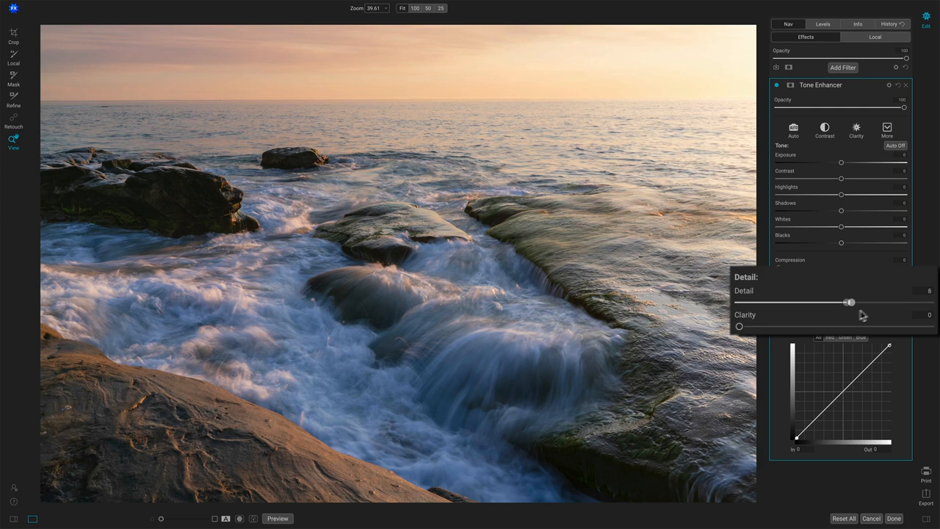
left_click_drag(850, 302, 833, 302)
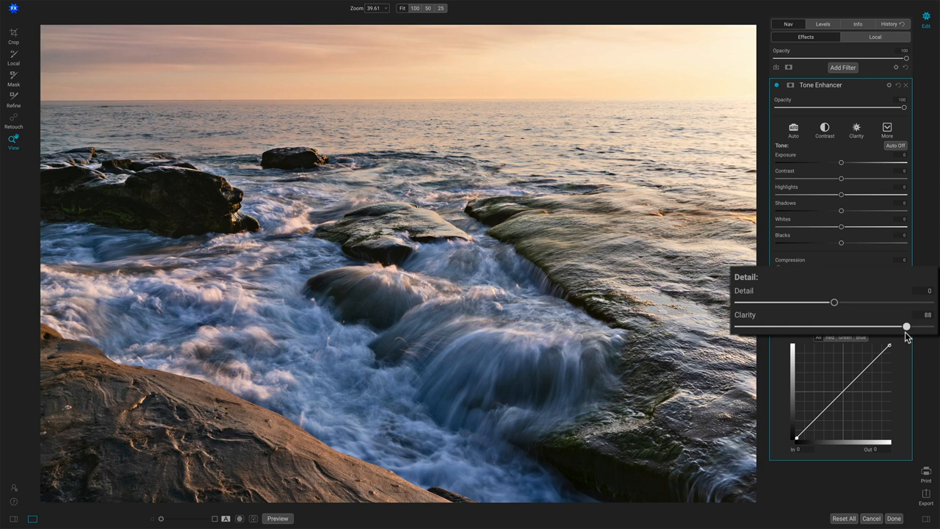
- Try Clarity at 88, 78 and 70, then set Clarity to 0 and Detail to about 34
left_click_drag(906, 326, 887, 326)
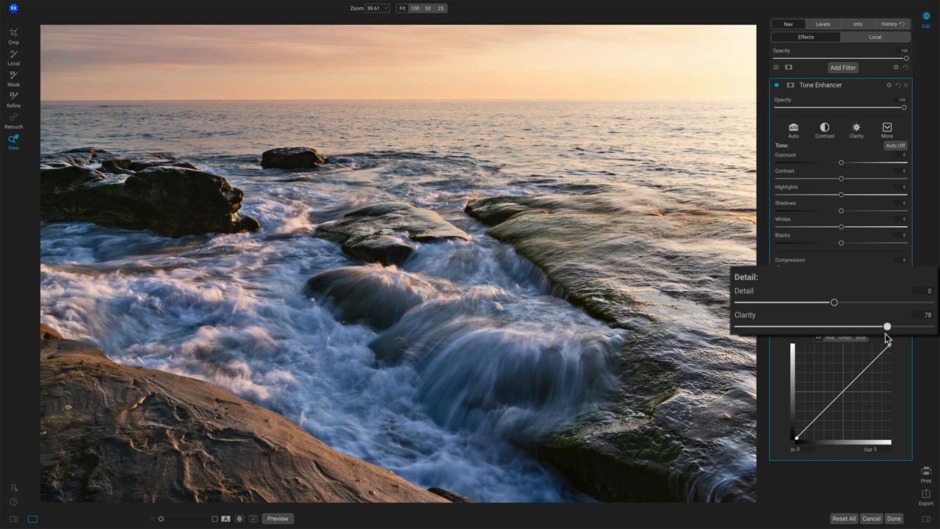
left_click_drag(886, 326, 873, 326)
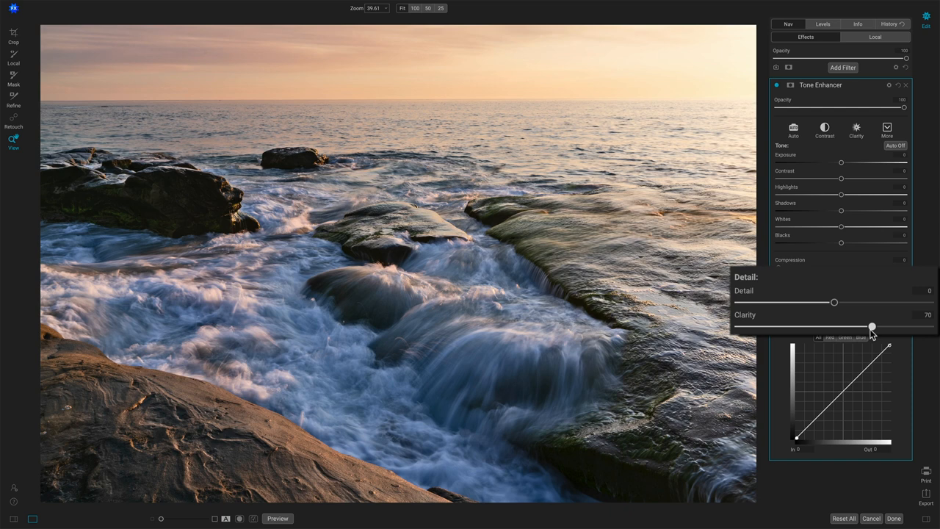
left_click_drag(871, 325, 739, 325)
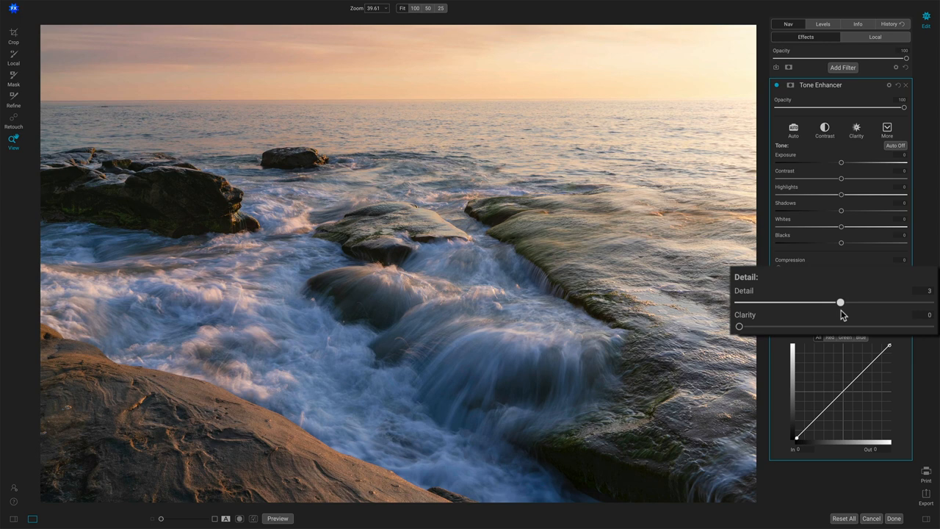
left_click_drag(841, 302, 891, 302)
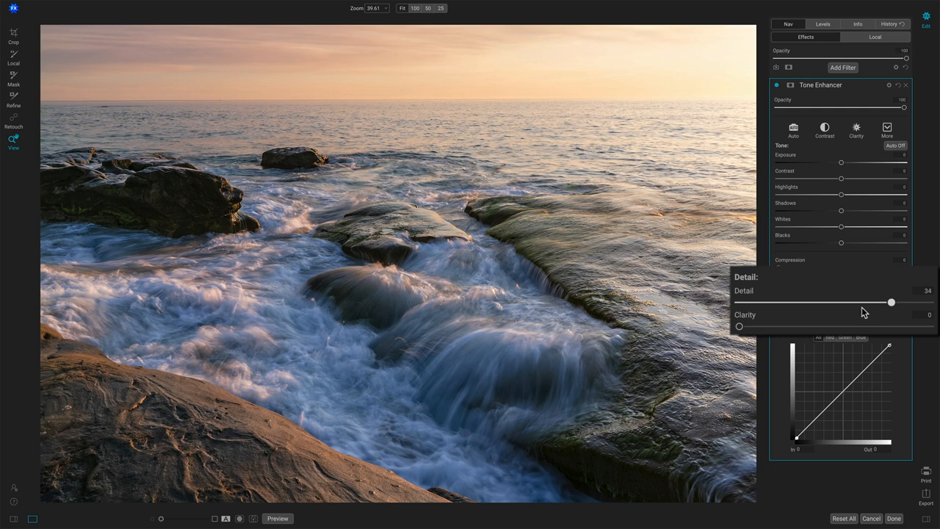
left_click_drag(890, 302, 834, 302)
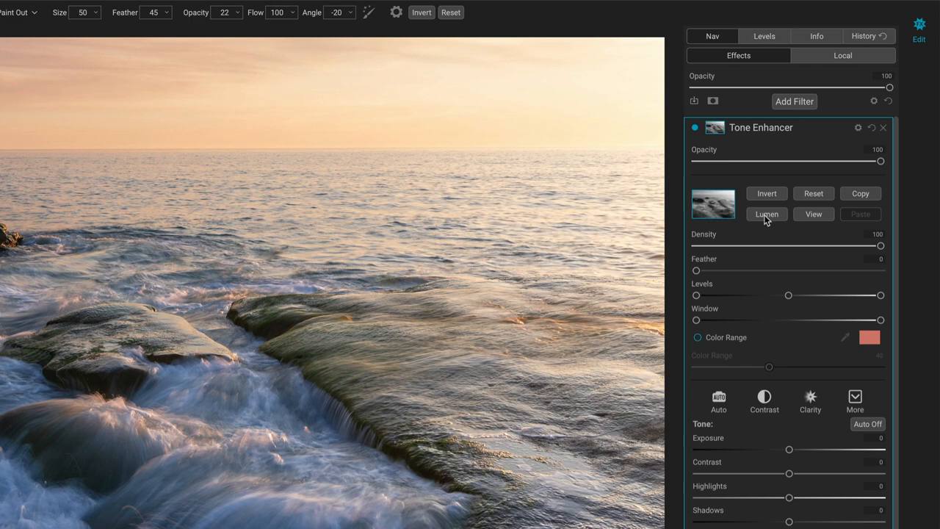
- Build a Lumen brightness mask with Density 65 and Feather 13, then collapse the mask options
left_click_drag(696, 270, 720, 270)
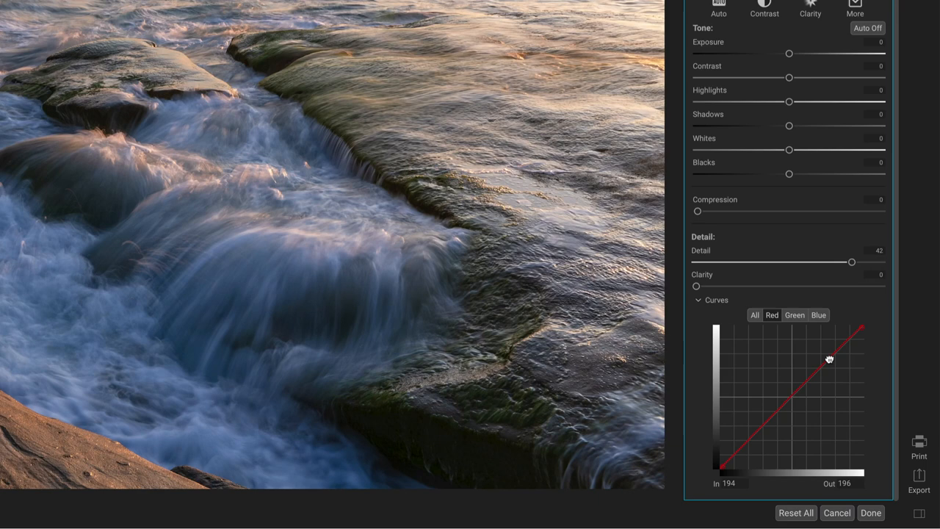
left_click(818, 315)
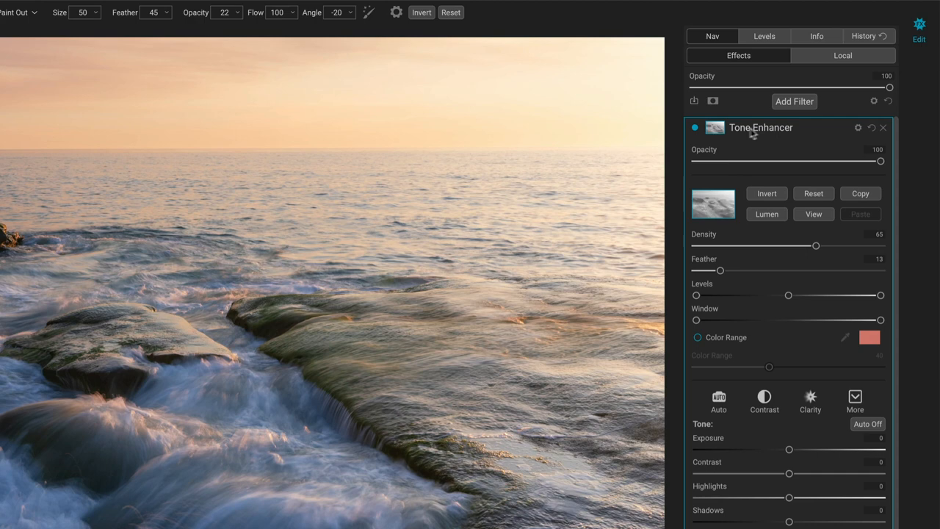
left_click(713, 127)
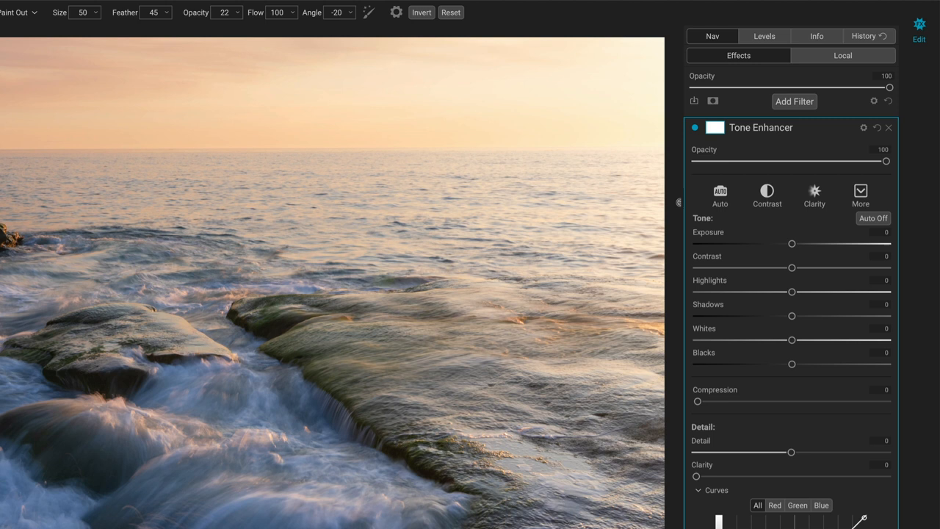
mouse_move(687, 415)
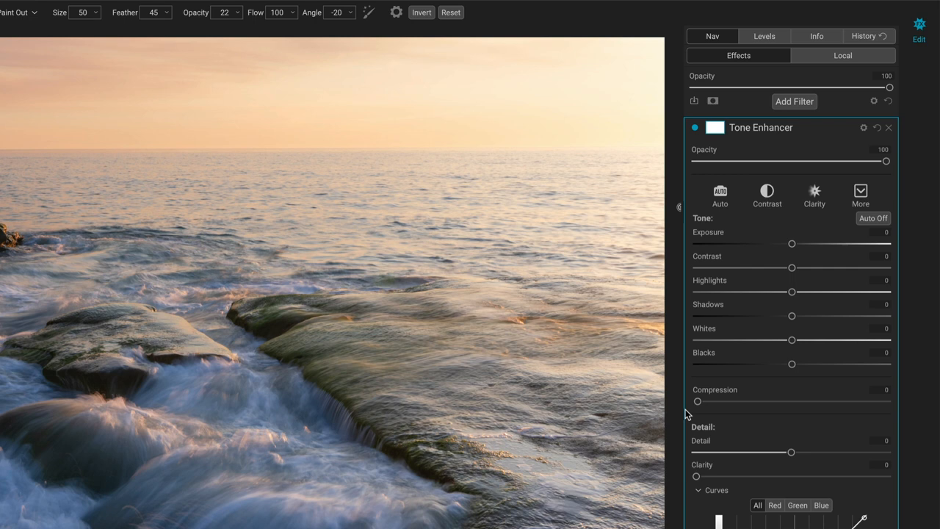